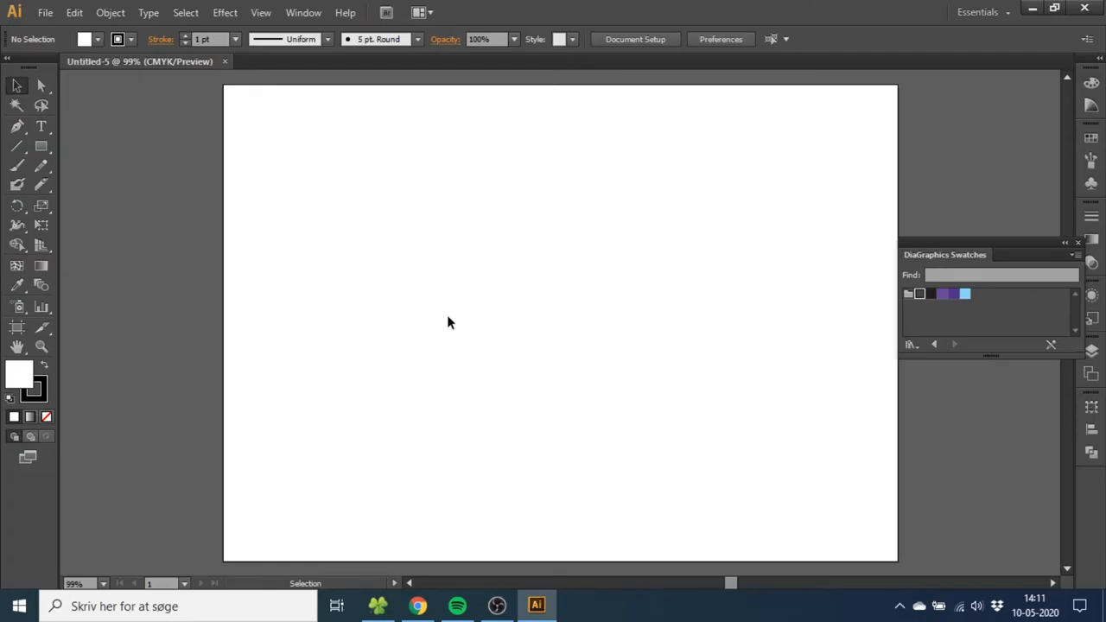
Show the document grid across the blank artboard via View > Show Grid.
{"action": "left_click", "coordinate": [259, 13]}
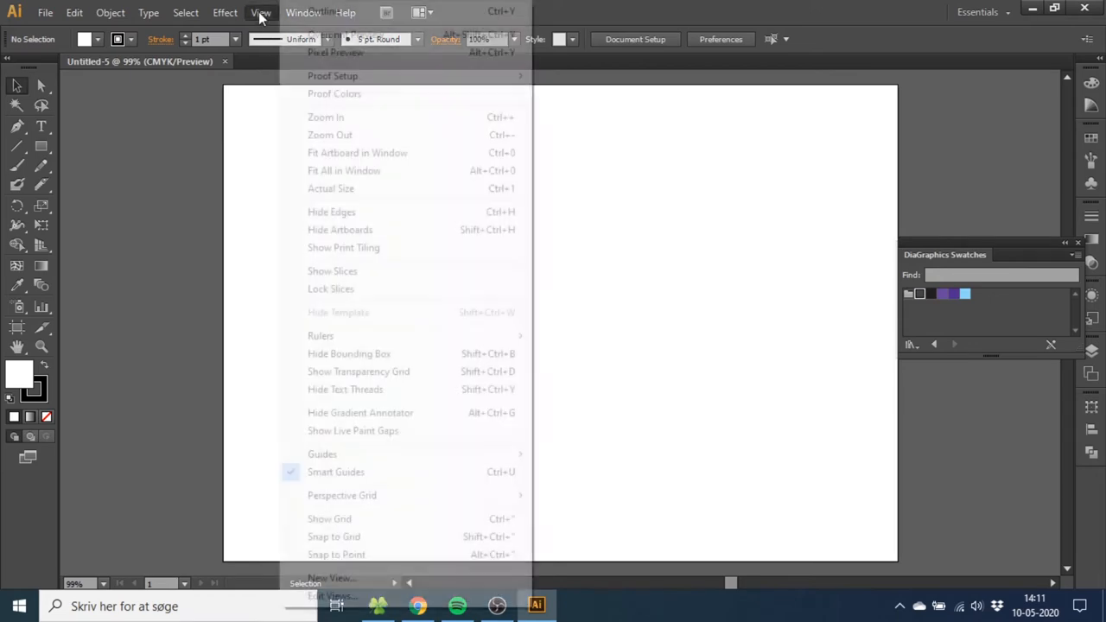
{"action": "left_click", "coordinate": [260, 12]}
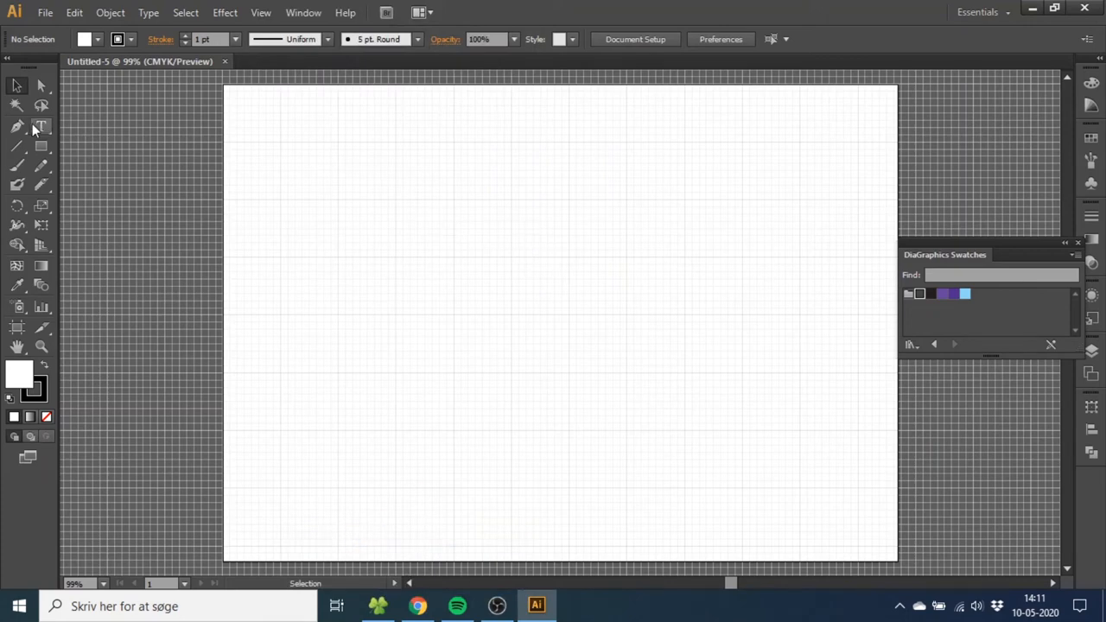
Draw a closed inverted triangle with the Pen tool, no fill and a 15 pt black stroke.
{"action": "left_click", "coordinate": [17, 126]}
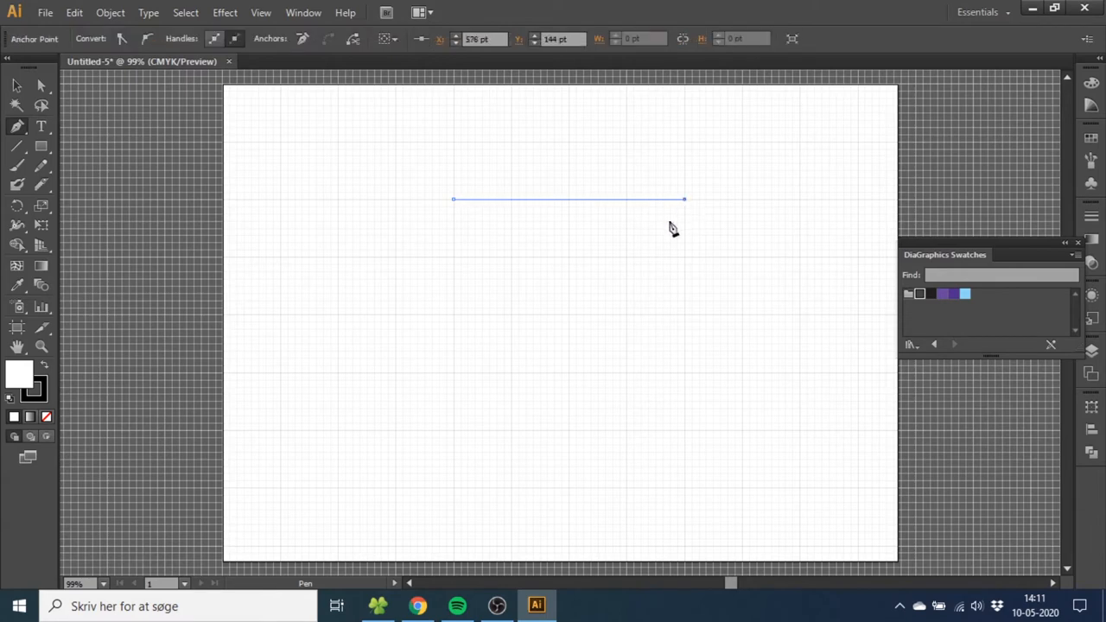
{"action": "left_click", "coordinate": [569, 371]}
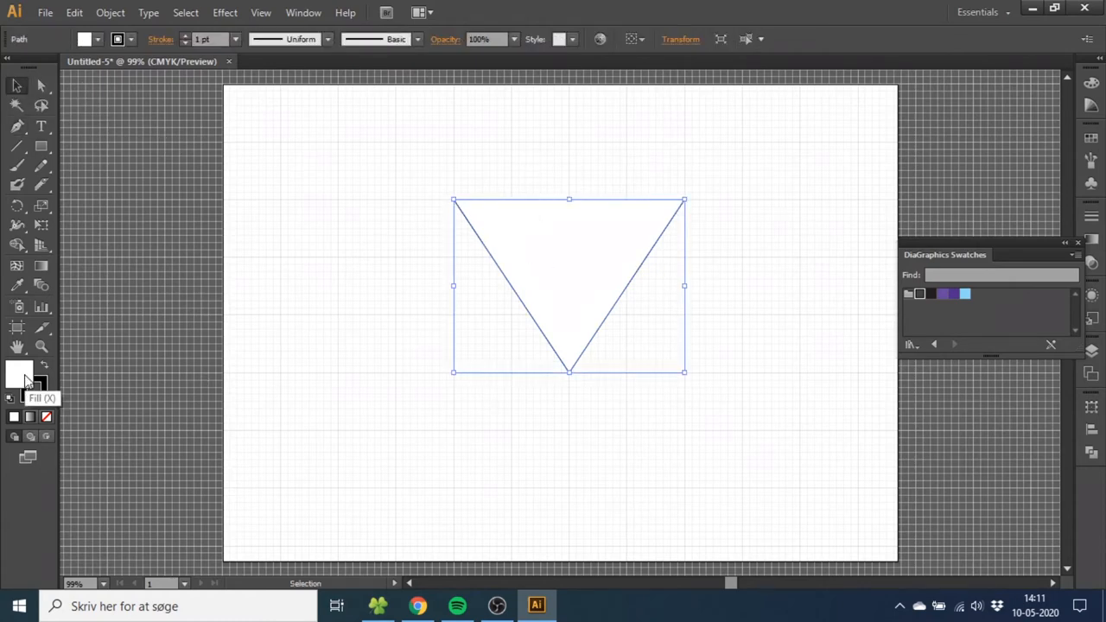
{"action": "left_click", "coordinate": [47, 417]}
{"action": "type", "text": "15"}
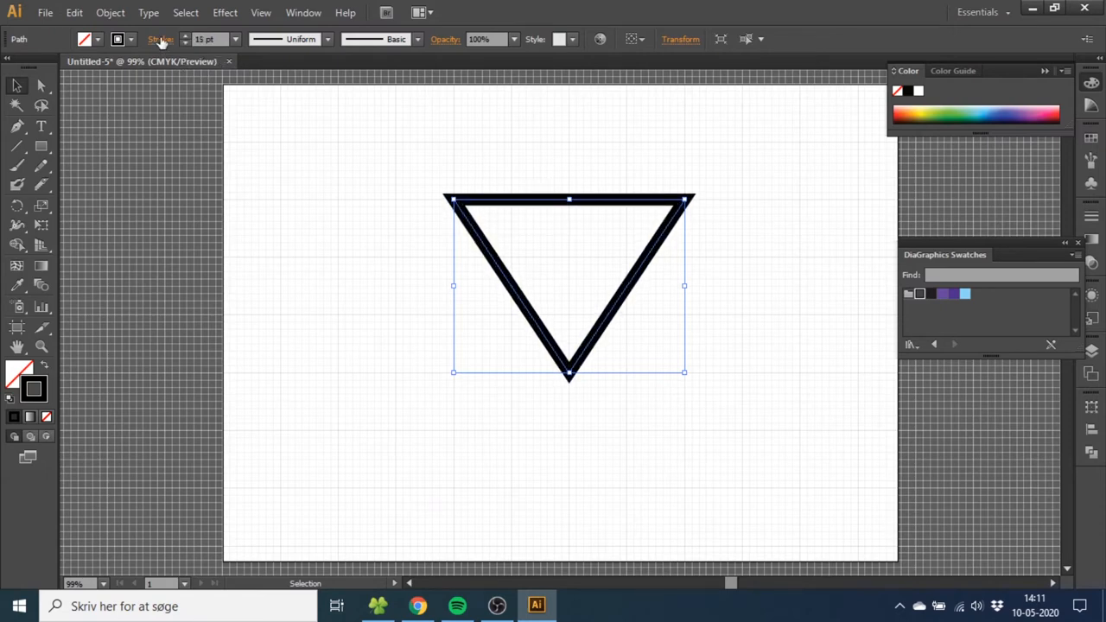
Set the triangle's stroke to Round Join and paste a duplicate of it.
{"action": "left_click", "coordinate": [159, 38]}
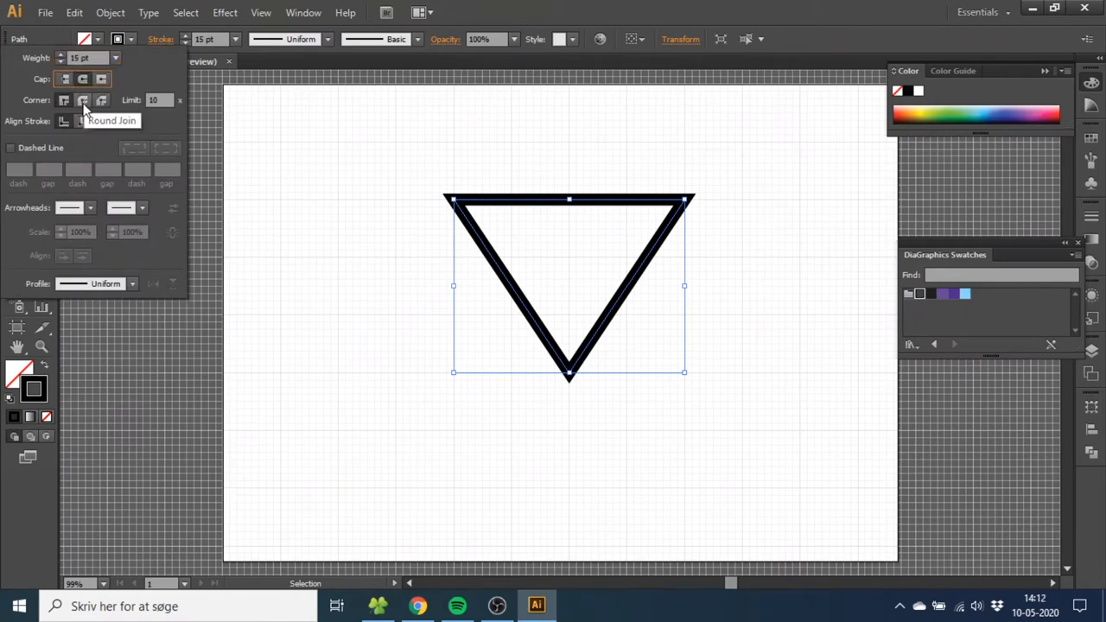
{"action": "left_click", "coordinate": [83, 98]}
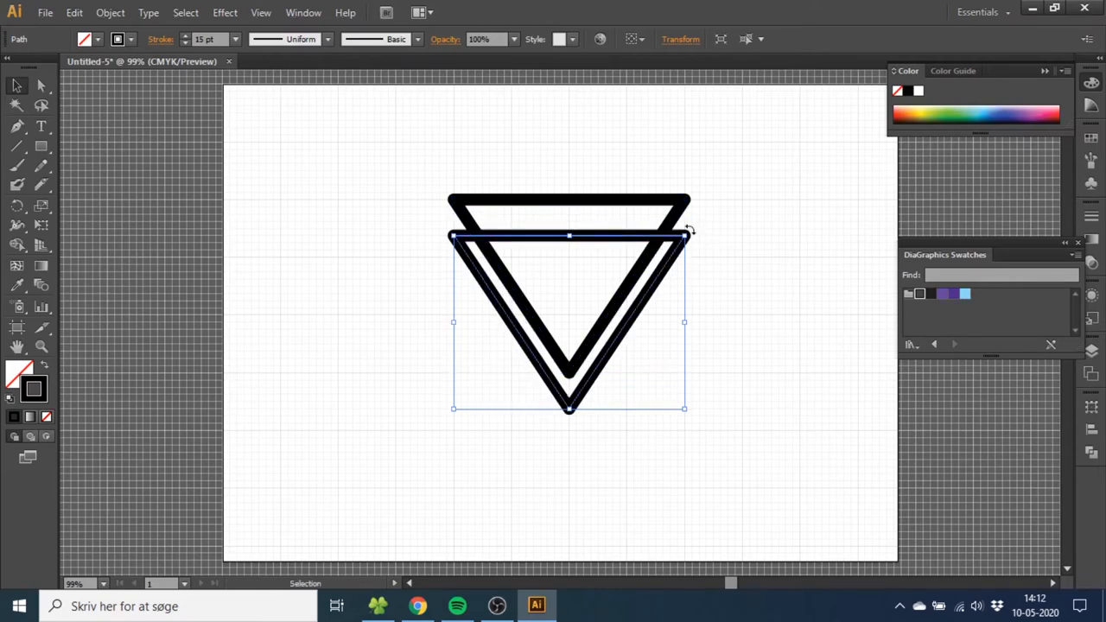
Flip the copy upright and drag it down so the tips overlap into an hourglass.
{"action": "left_click_drag", "start_coordinate": [688, 232], "coordinate": [608, 504]}
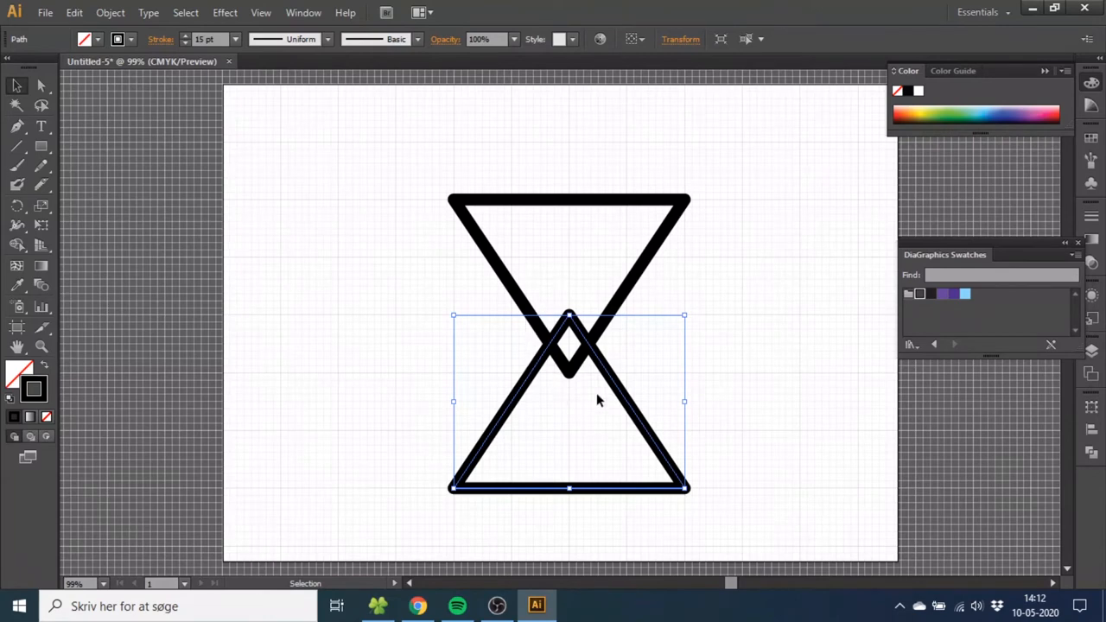
{"action": "mouse_move", "coordinate": [569, 529]}
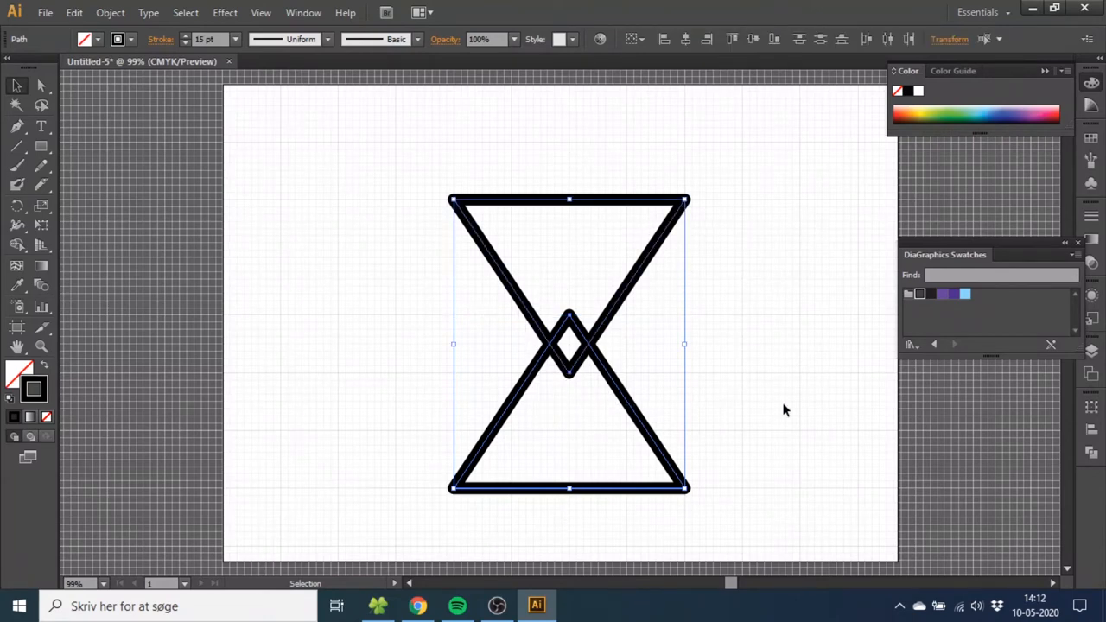
Unite both triangles into a single hourglass outline with Pathfinder.
{"action": "left_click", "coordinate": [1090, 453]}
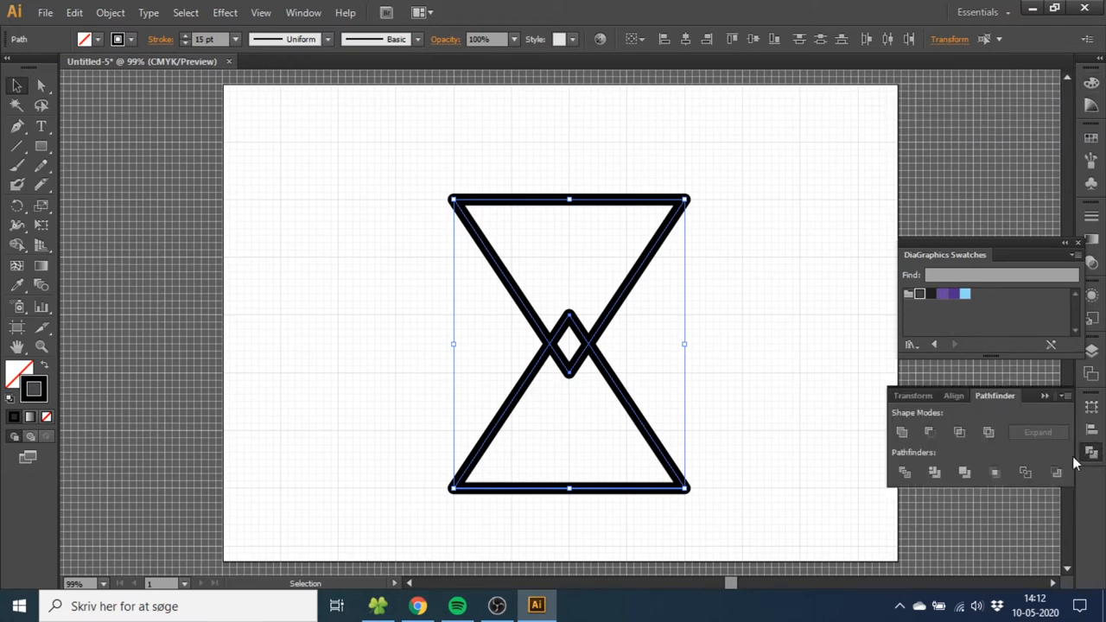
{"action": "left_click", "coordinate": [303, 12]}
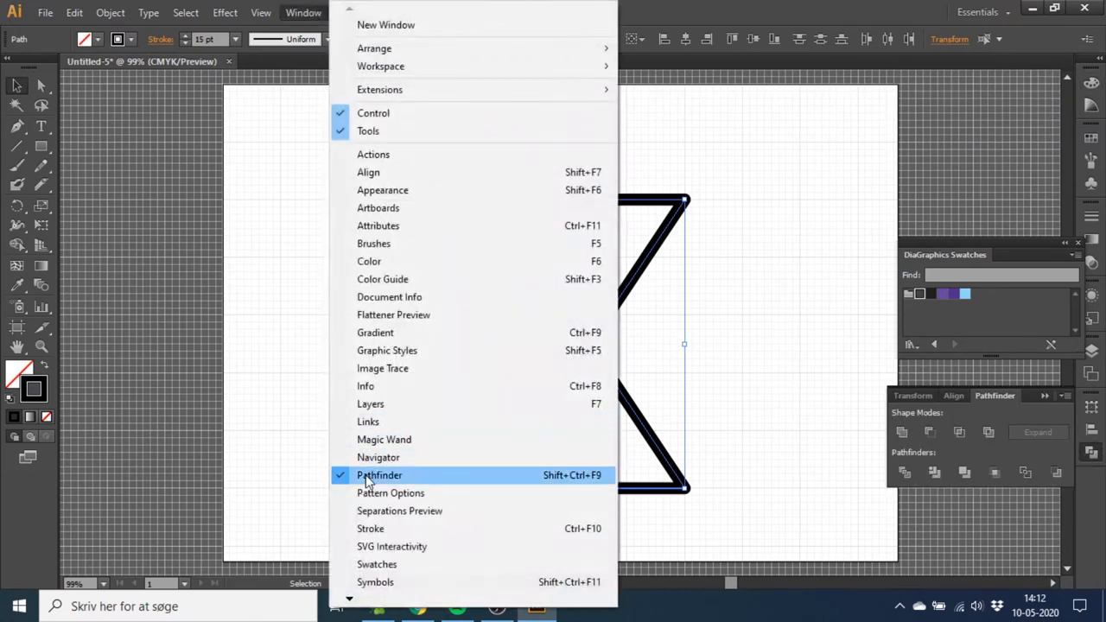
{"action": "left_click", "coordinate": [380, 475]}
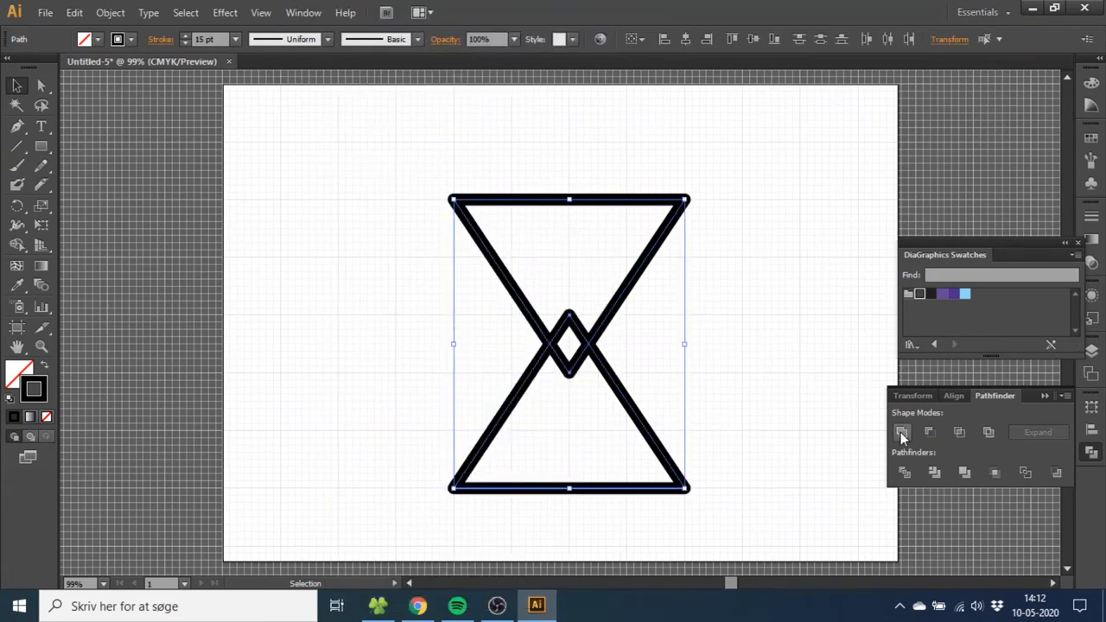
{"action": "left_click", "coordinate": [902, 432]}
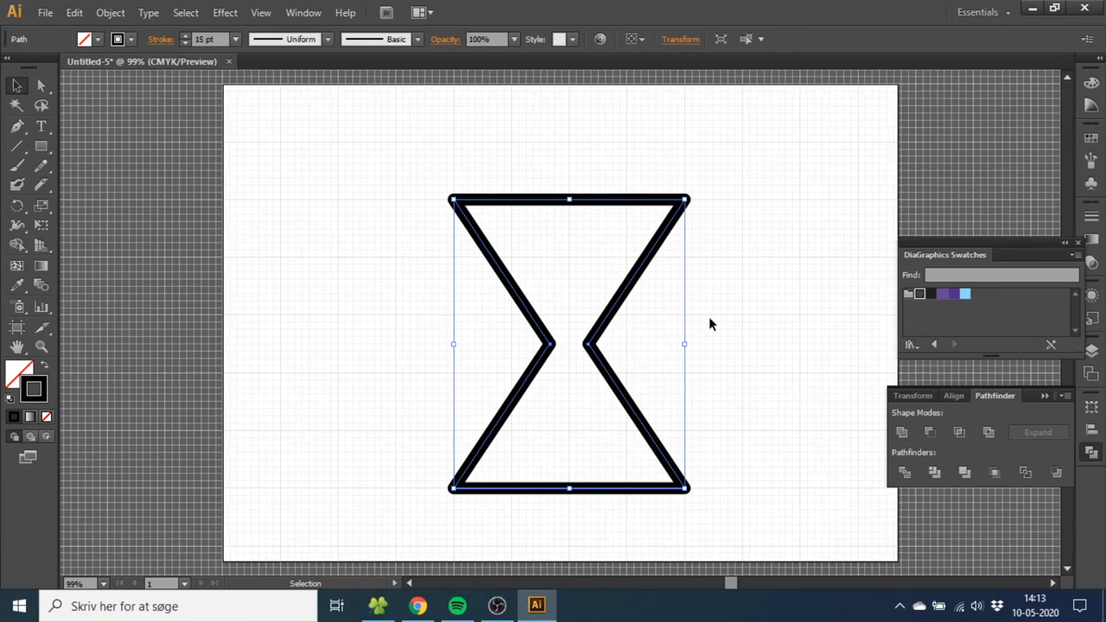
{"action": "mouse_move", "coordinate": [56, 159]}
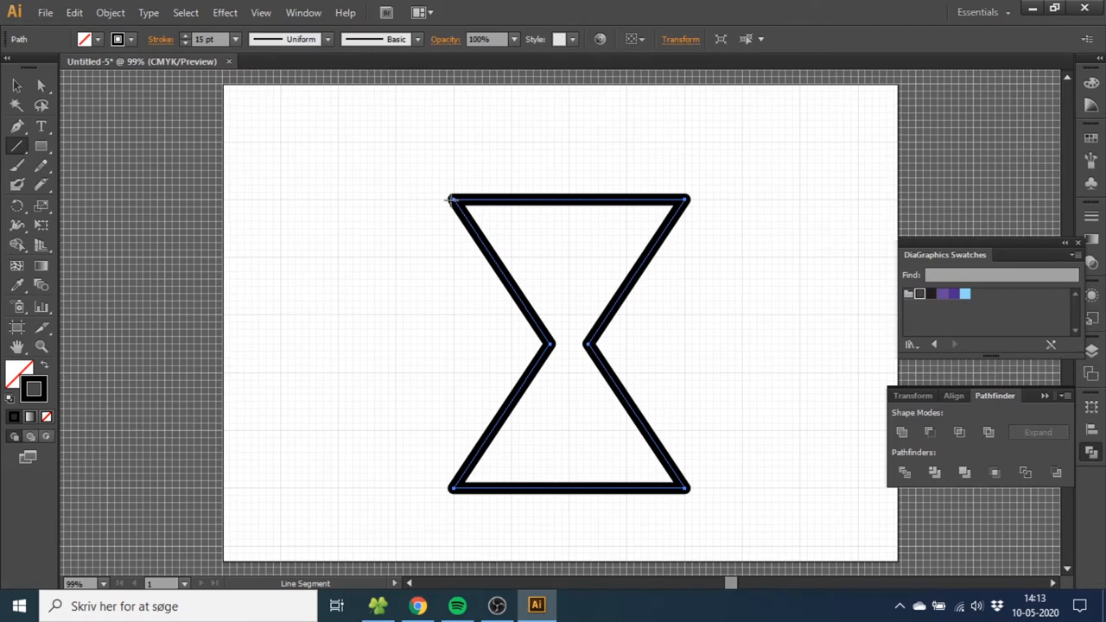
{"action": "mouse_move", "coordinate": [439, 201]}
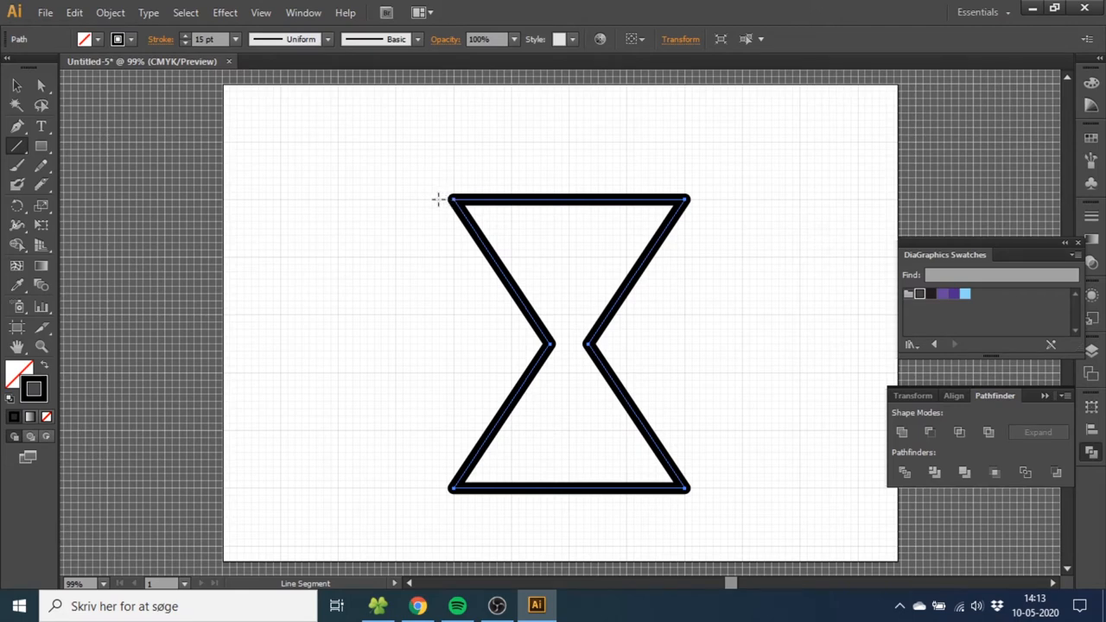
{"action": "mouse_move", "coordinate": [439, 192]}
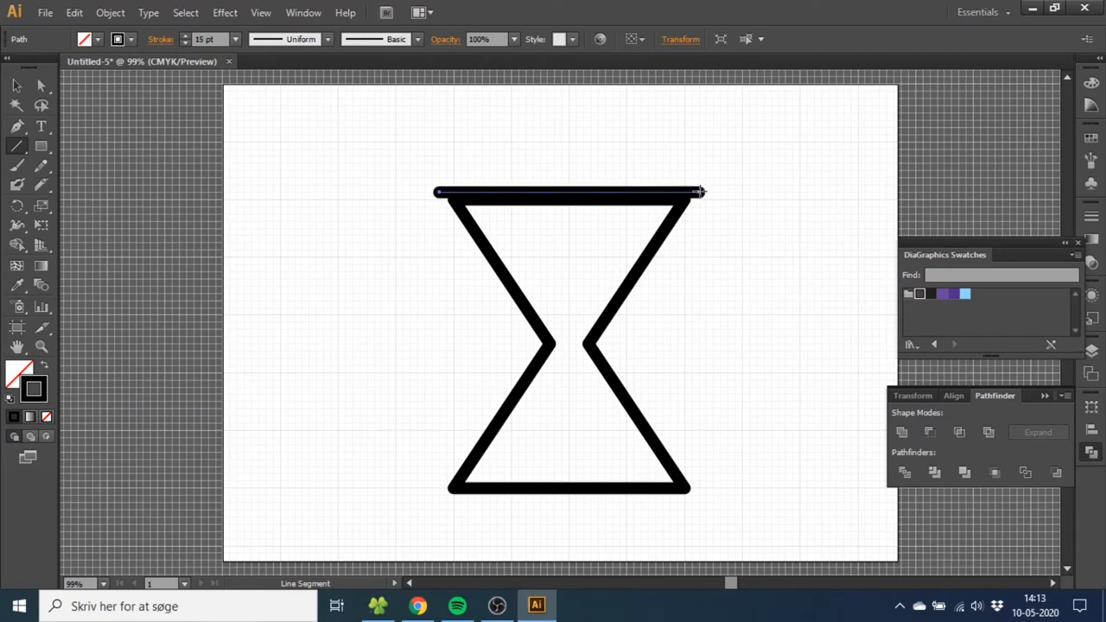
Give the top bar a 29 pt round-capped stroke and Alt-drag a copy to the base.
{"action": "left_click", "coordinate": [235, 35]}
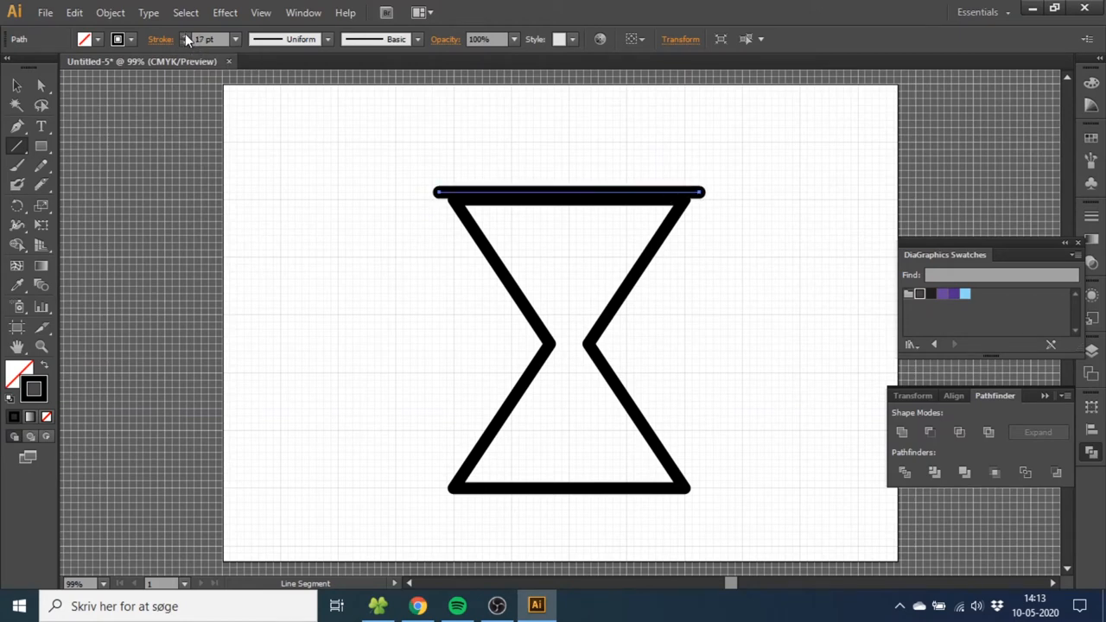
{"action": "type", "text": "29"}
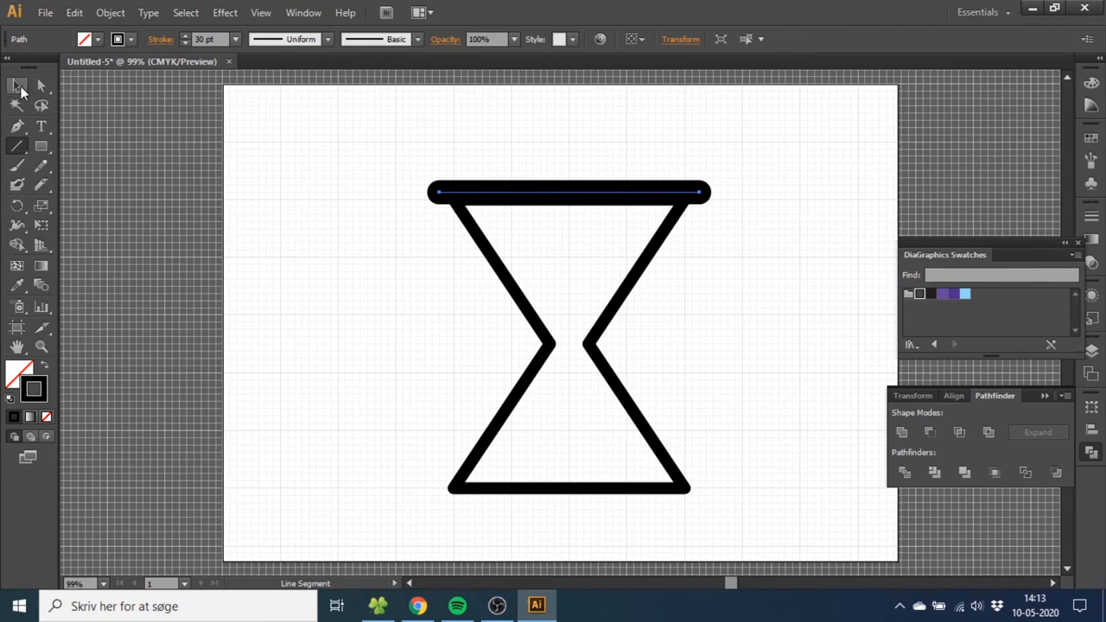
{"action": "left_click", "coordinate": [16, 84]}
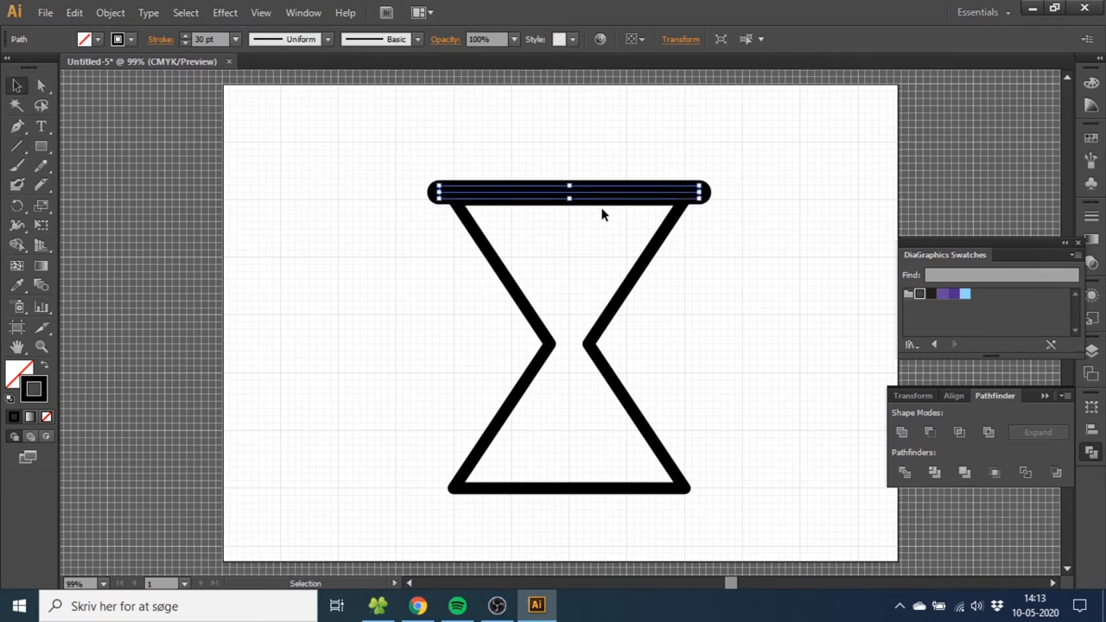
{"action": "mouse_move", "coordinate": [619, 199]}
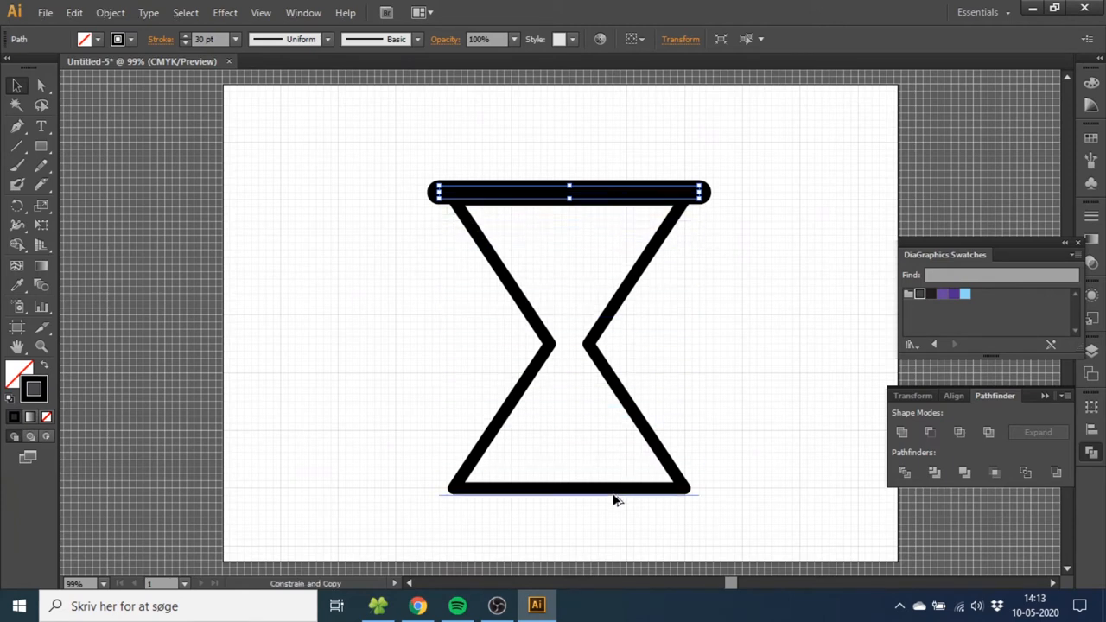
{"action": "left_click", "coordinate": [569, 494]}
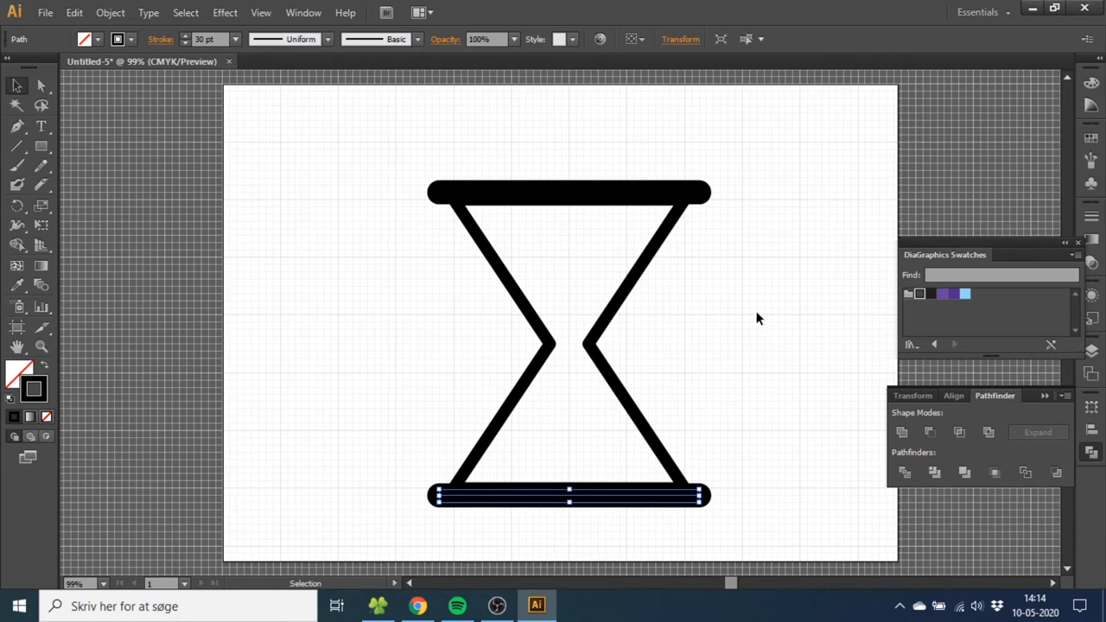
{"action": "mouse_move", "coordinate": [673, 421]}
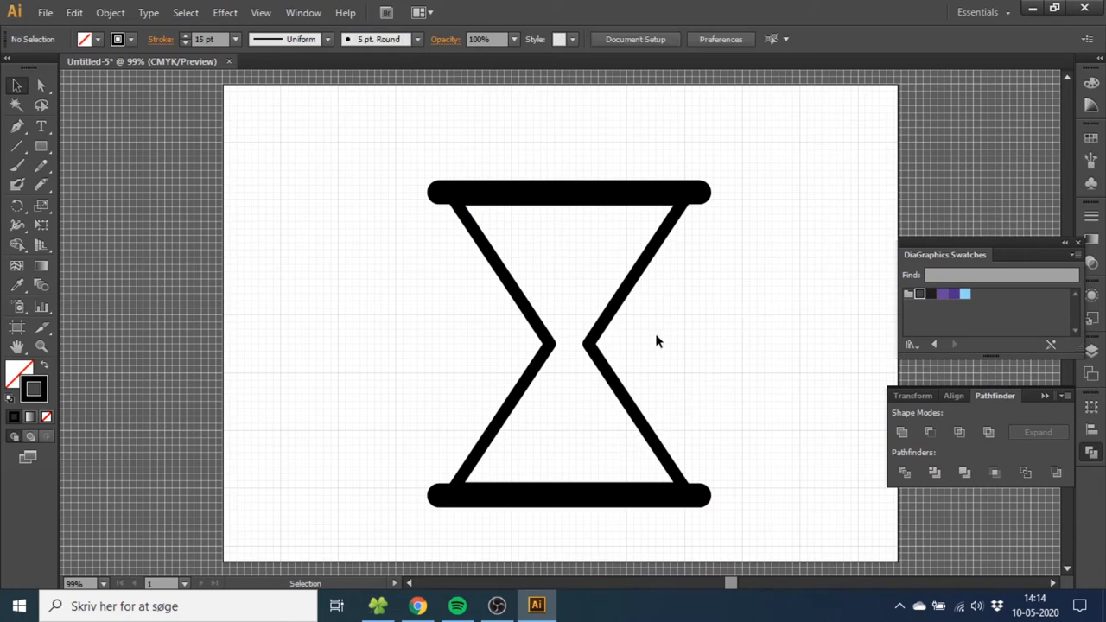
Copy the hourglass frame and paste the copy in place.
{"action": "left_click", "coordinate": [570, 344]}
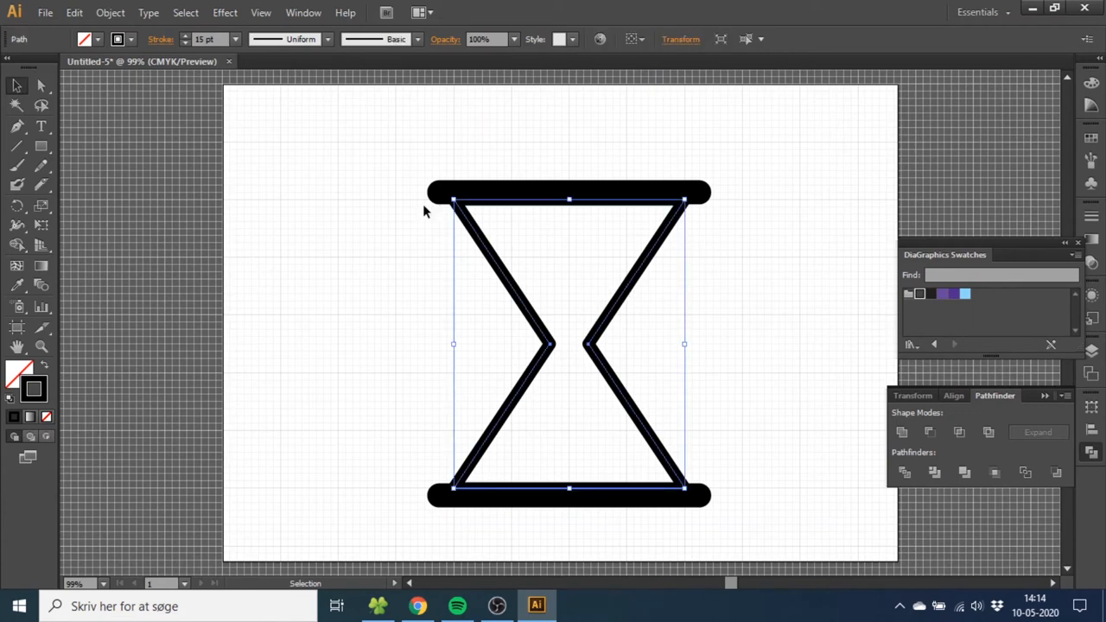
{"action": "left_click", "coordinate": [73, 12]}
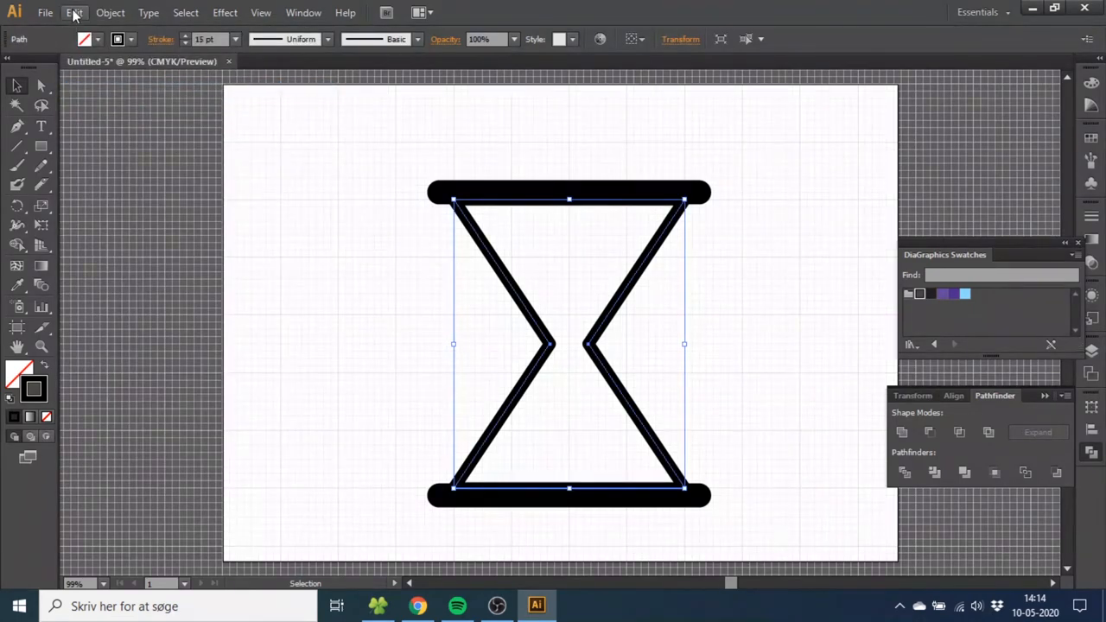
{"action": "left_click", "coordinate": [75, 12]}
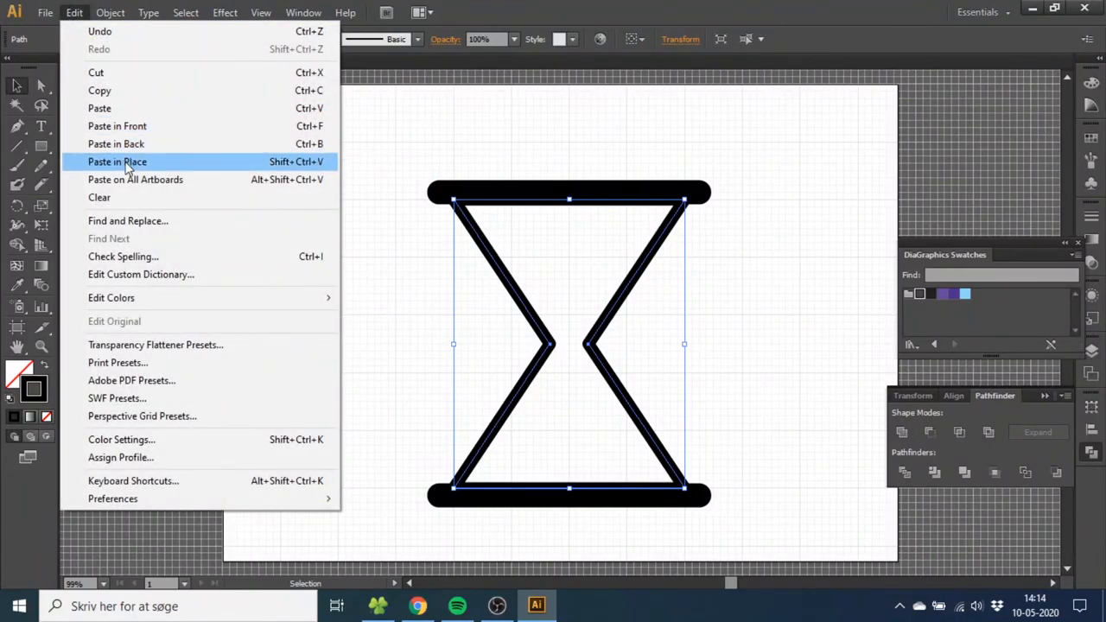
{"action": "left_click", "coordinate": [118, 162]}
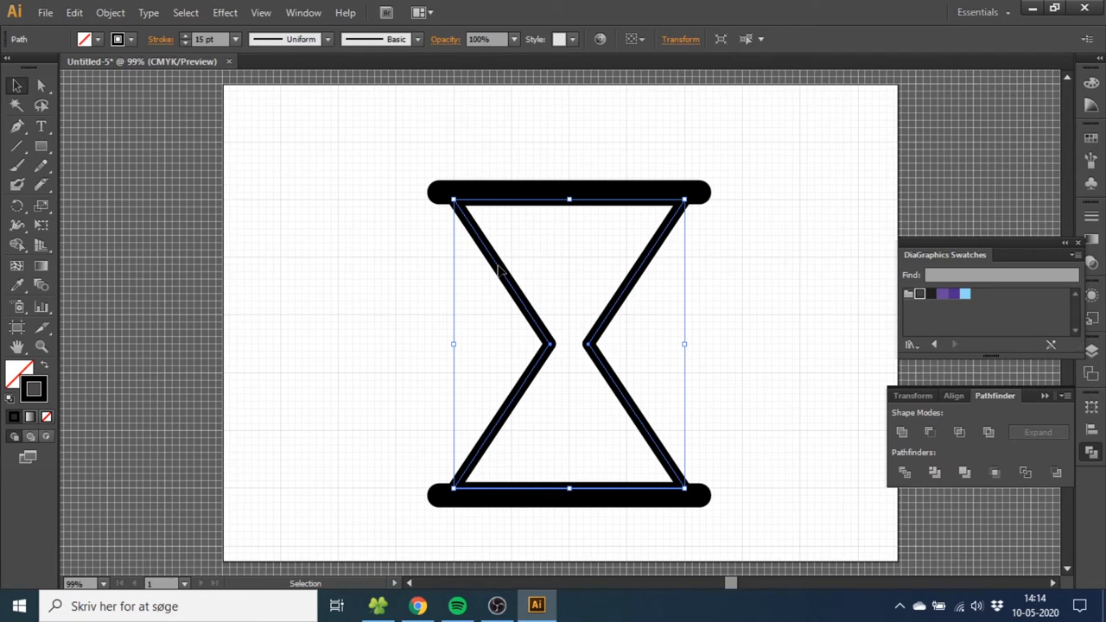
Offset the copy inward by -30 pt and release its compound path into separate triangles.
{"action": "left_click", "coordinate": [111, 12]}
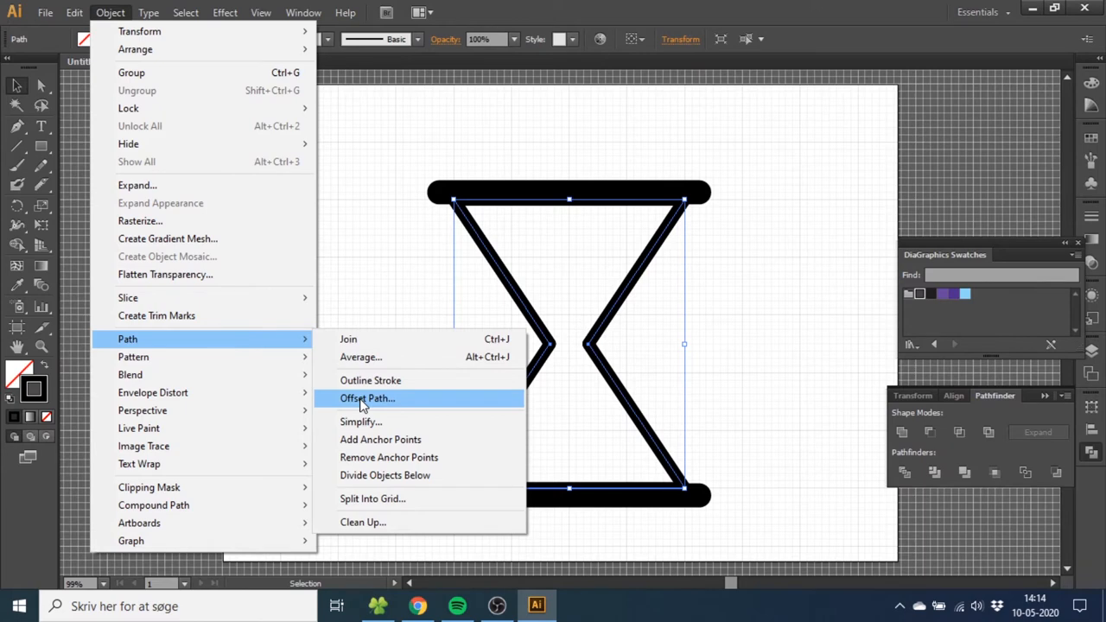
{"action": "left_click", "coordinate": [366, 397]}
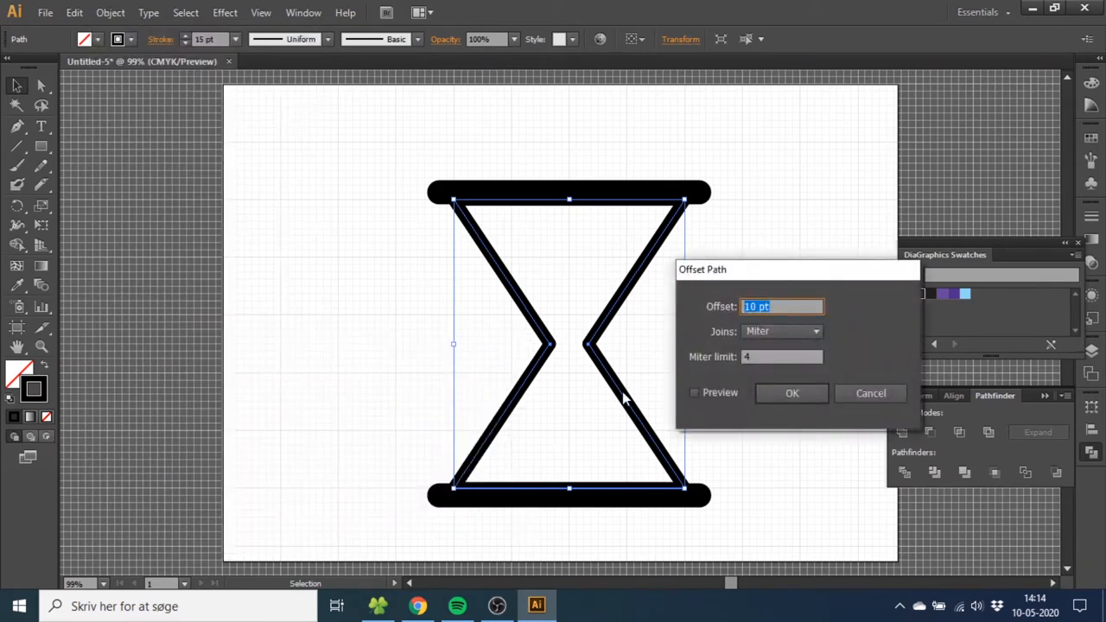
{"action": "left_click", "coordinate": [695, 392]}
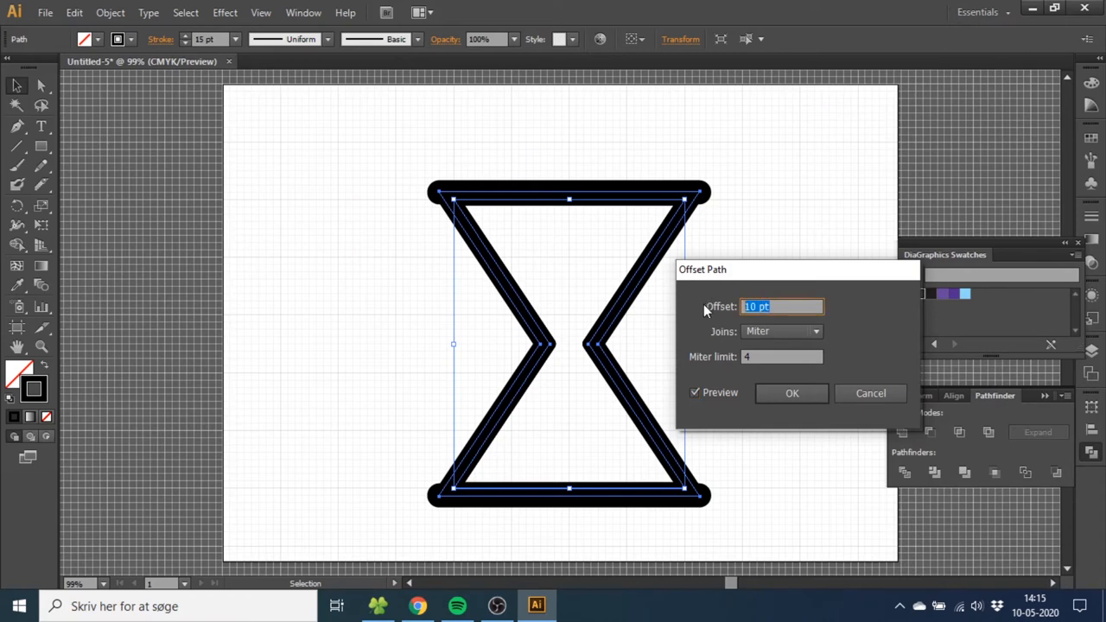
{"action": "type", "text": "-30"}
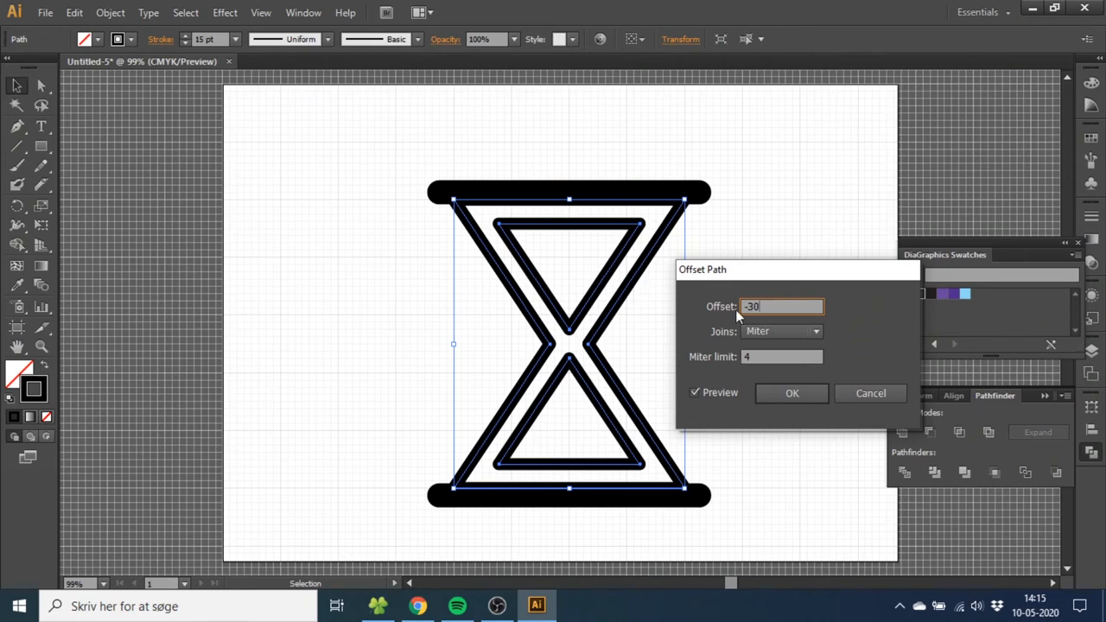
{"action": "mouse_move", "coordinate": [626, 273]}
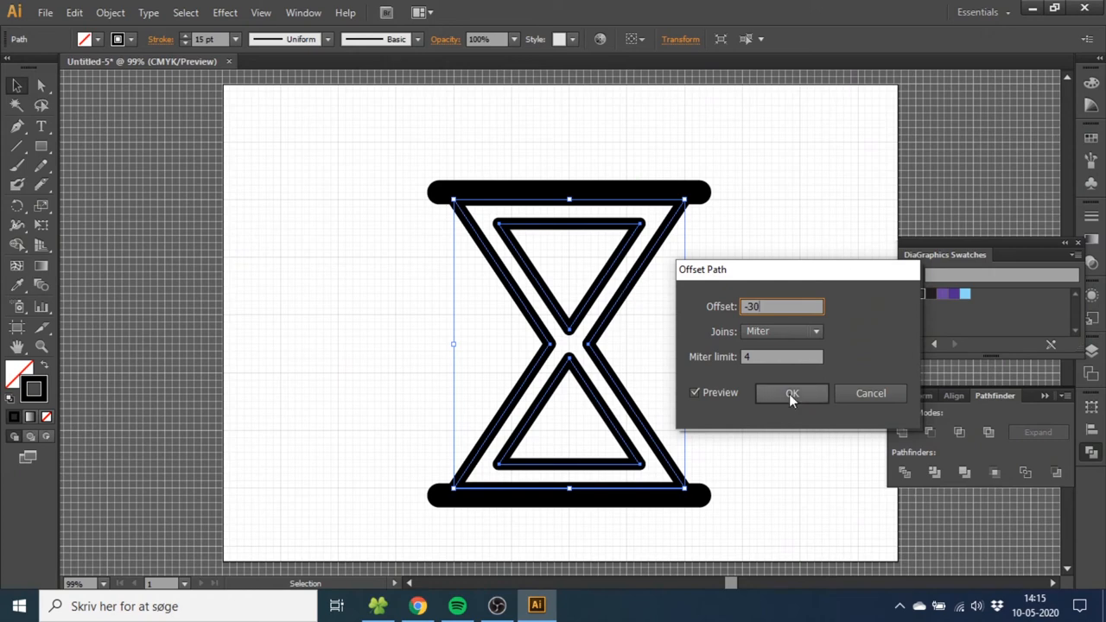
{"action": "left_click", "coordinate": [792, 394]}
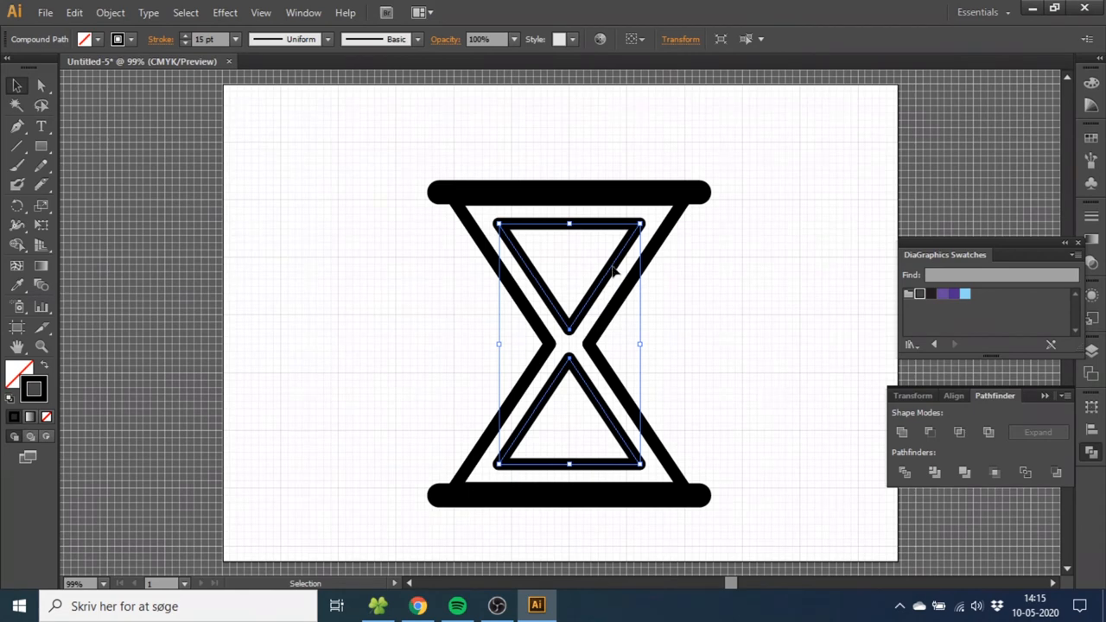
{"action": "right_click", "coordinate": [613, 273]}
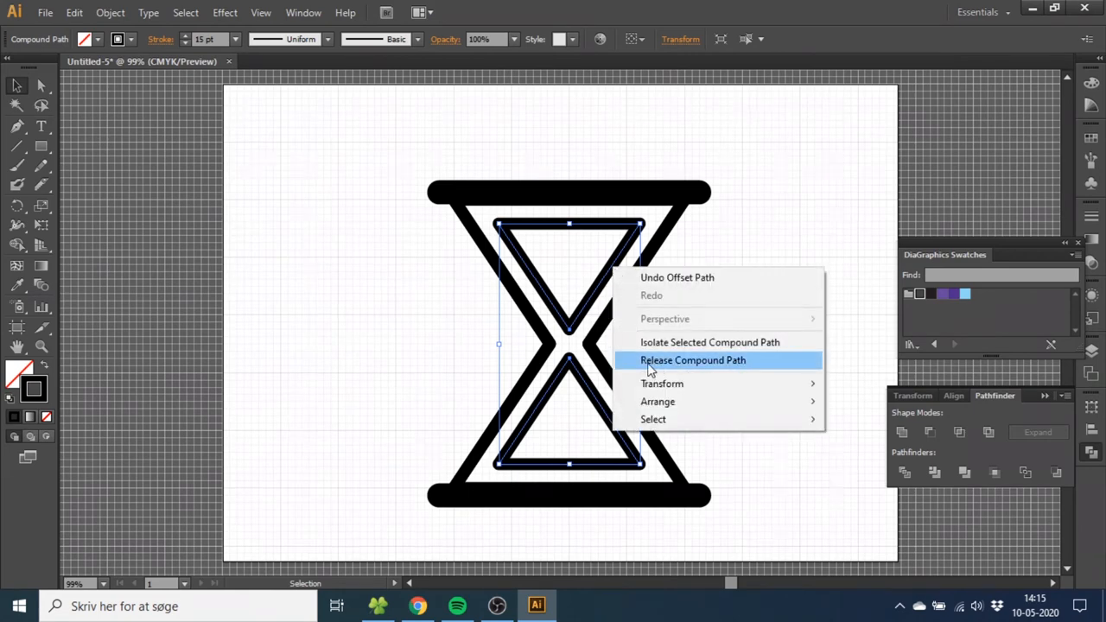
{"action": "left_click", "coordinate": [691, 361]}
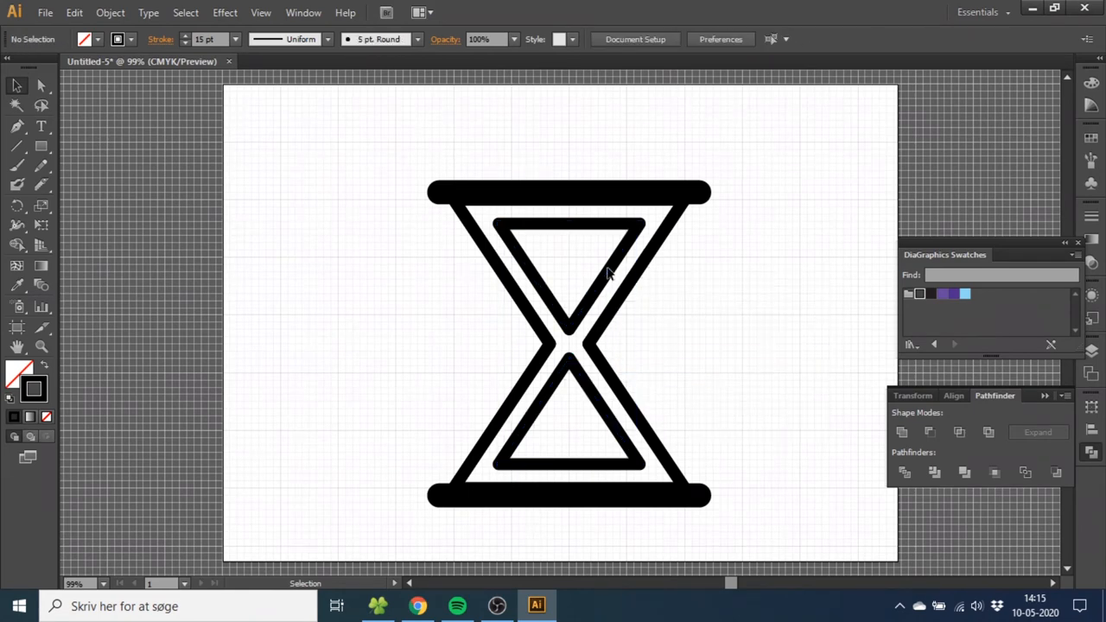
Slice across the upper inner triangle with the Knife and delete the top piece.
{"action": "left_click", "coordinate": [605, 273]}
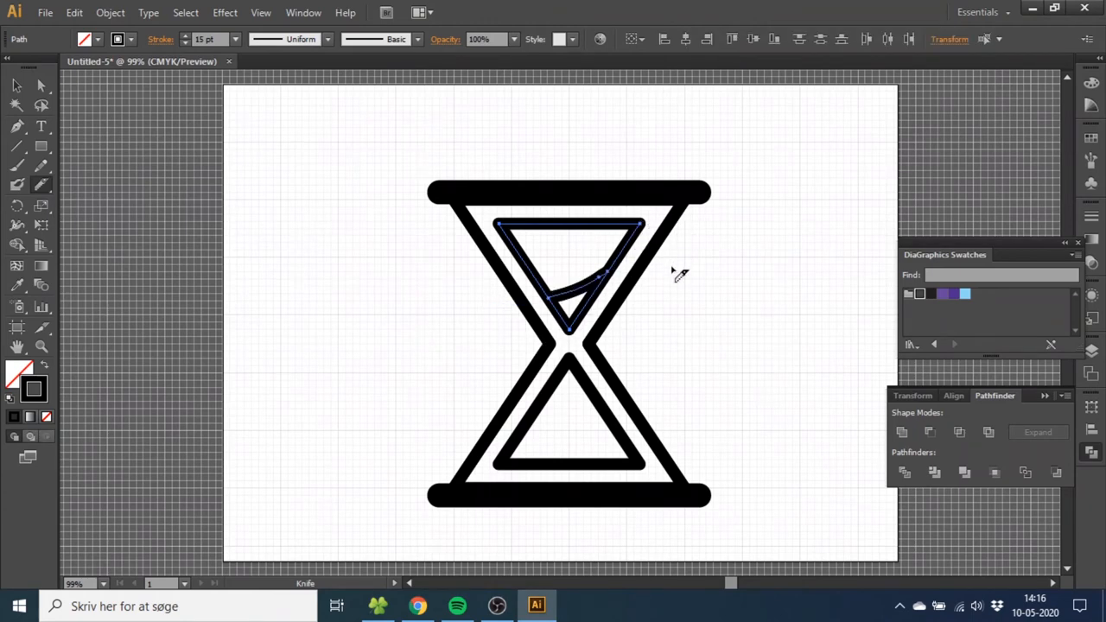
{"action": "mouse_move", "coordinate": [567, 311]}
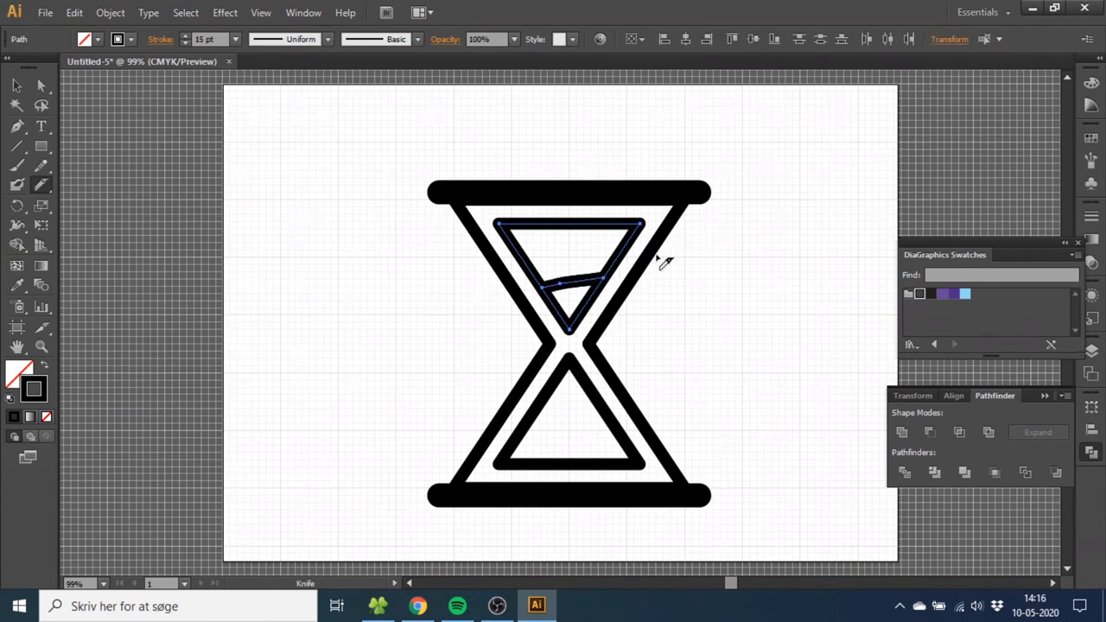
{"action": "left_click", "coordinate": [15, 85]}
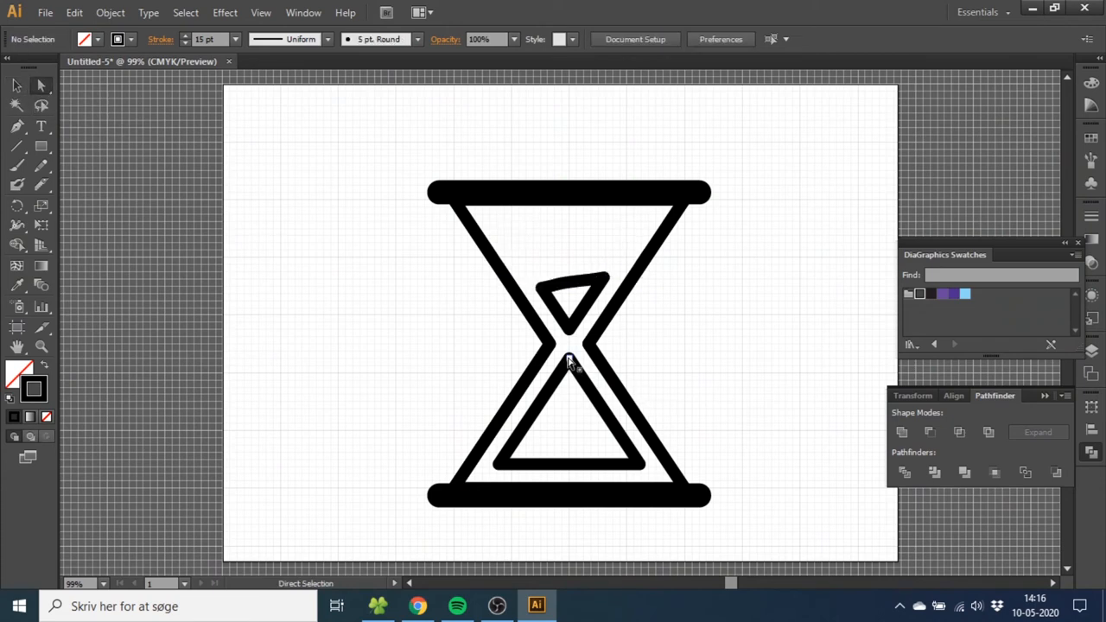
Fill the upper sand wedge and lower inner triangle solid black.
{"action": "left_click", "coordinate": [571, 358]}
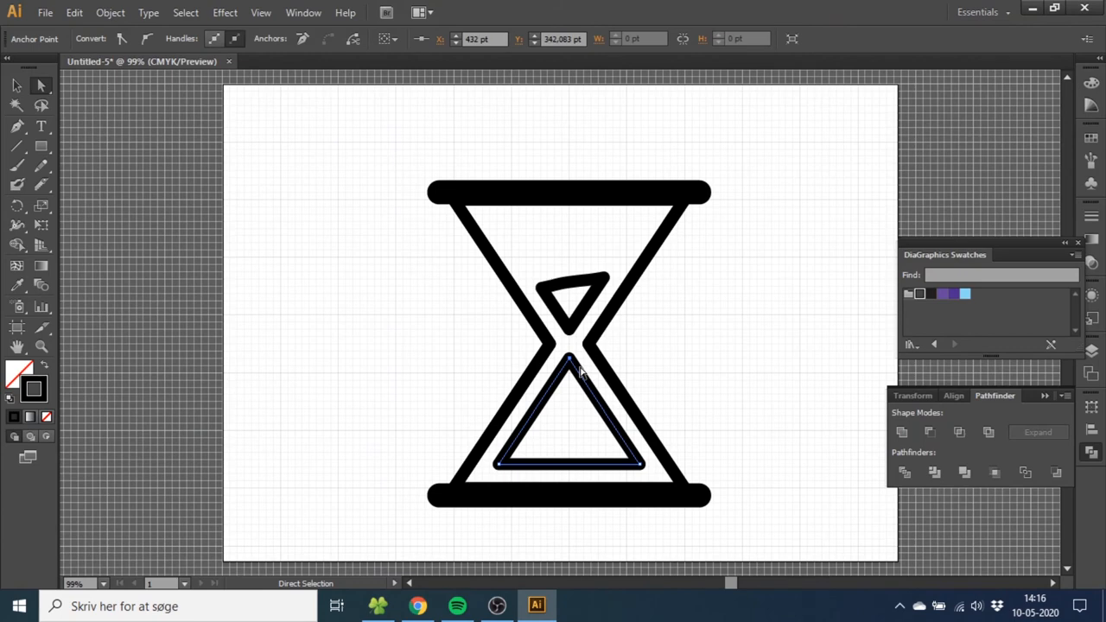
{"action": "left_click_drag", "start_coordinate": [568, 358], "coordinate": [568, 366]}
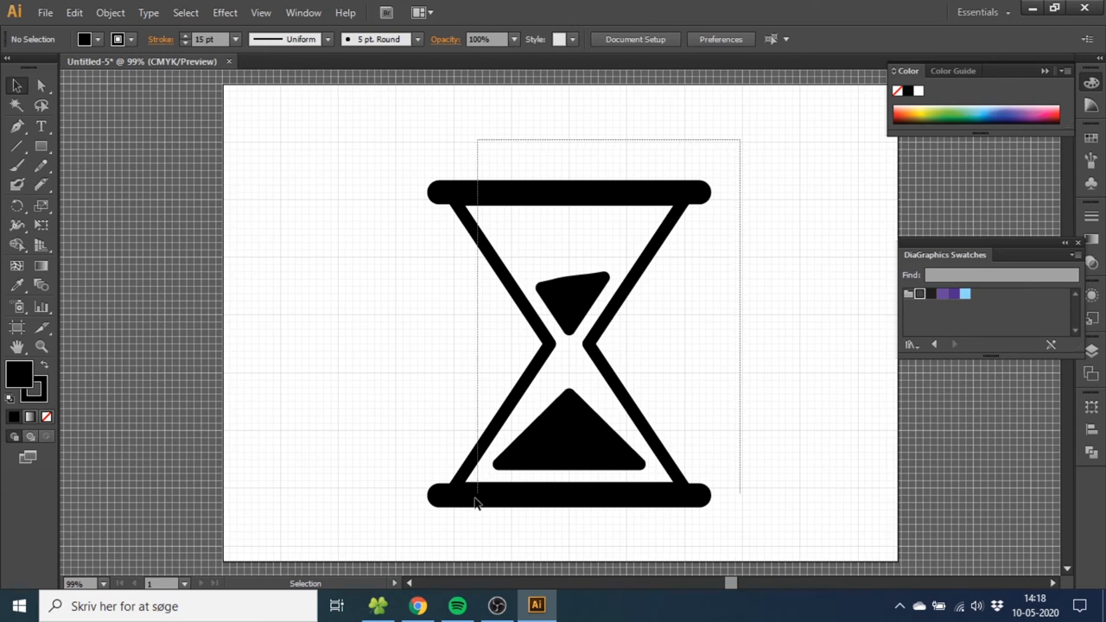
{"action": "left_click", "coordinate": [568, 342]}
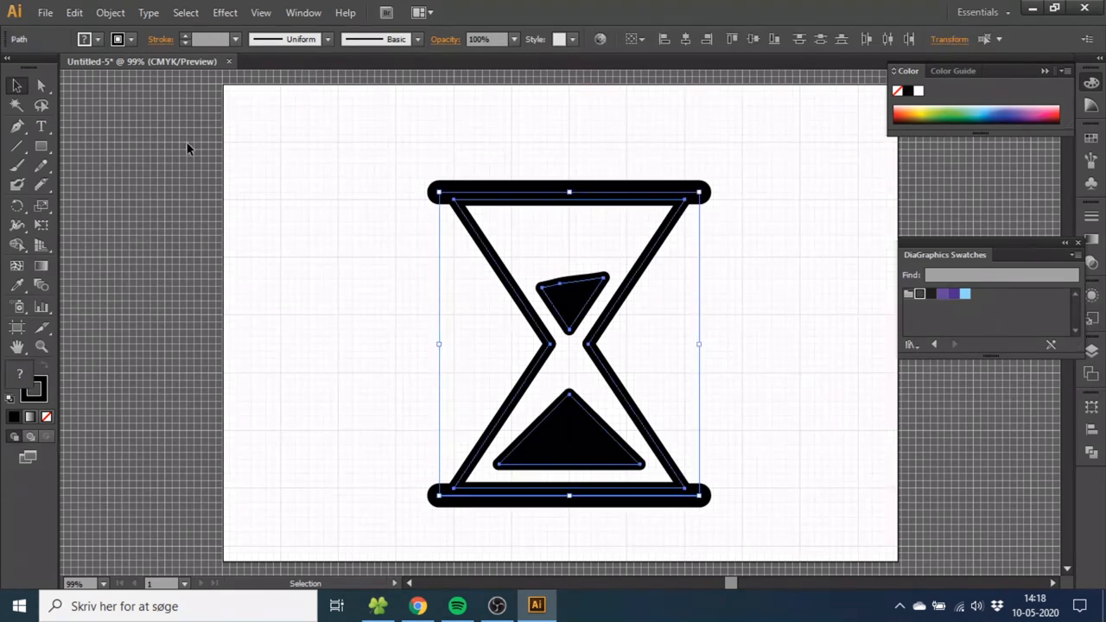
Expand the frame strokes, unite them into one shape and recolor it gray.
{"action": "left_click", "coordinate": [110, 13]}
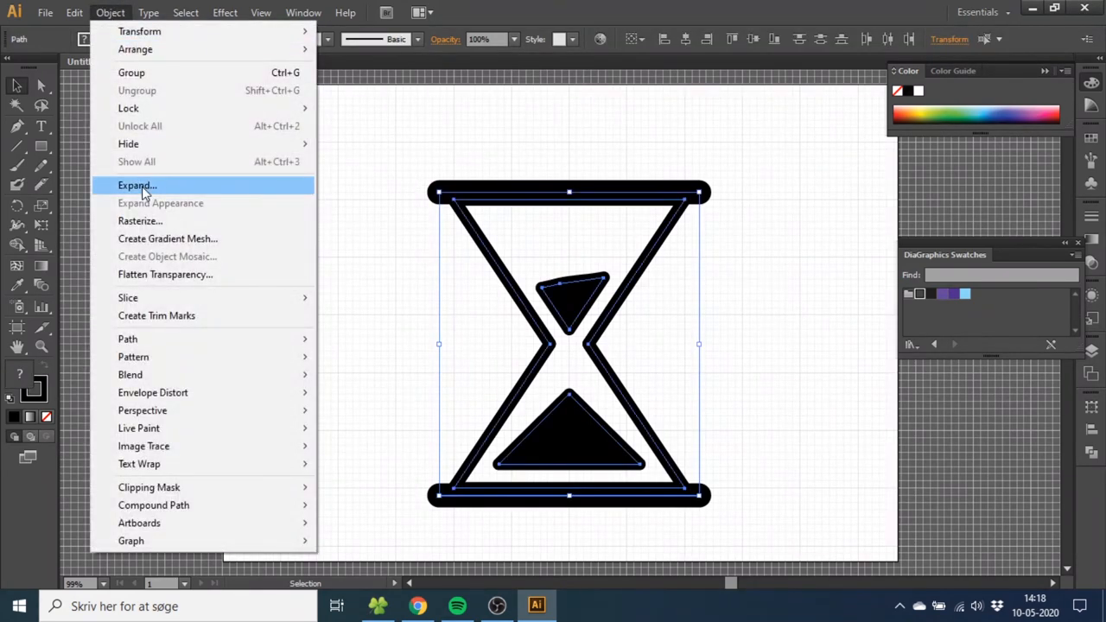
{"action": "left_click", "coordinate": [137, 184]}
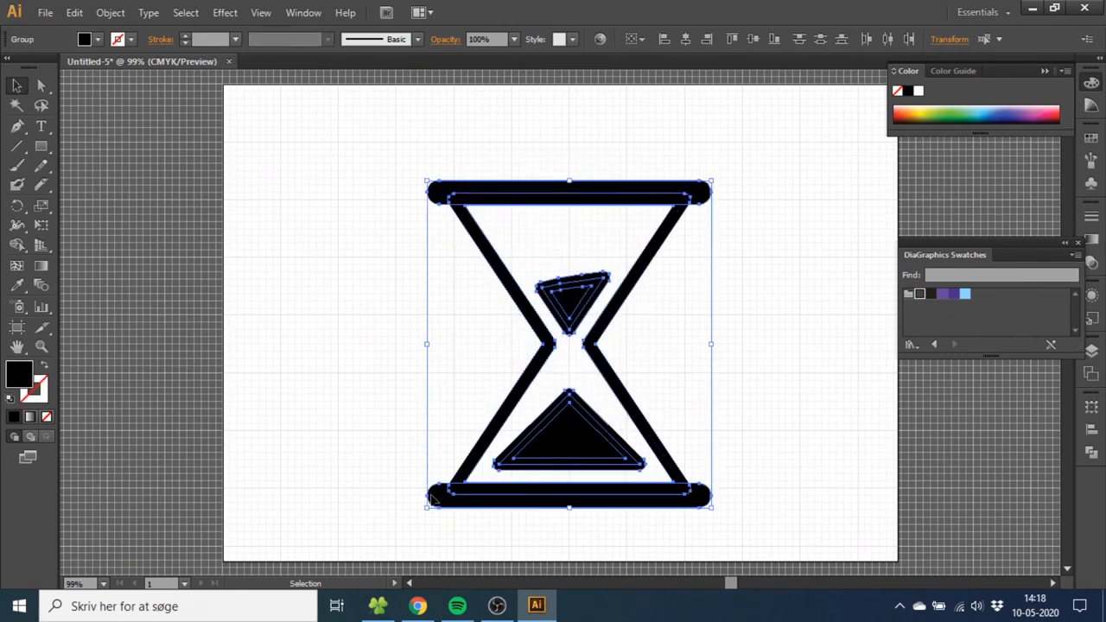
{"action": "mouse_move", "coordinate": [430, 508]}
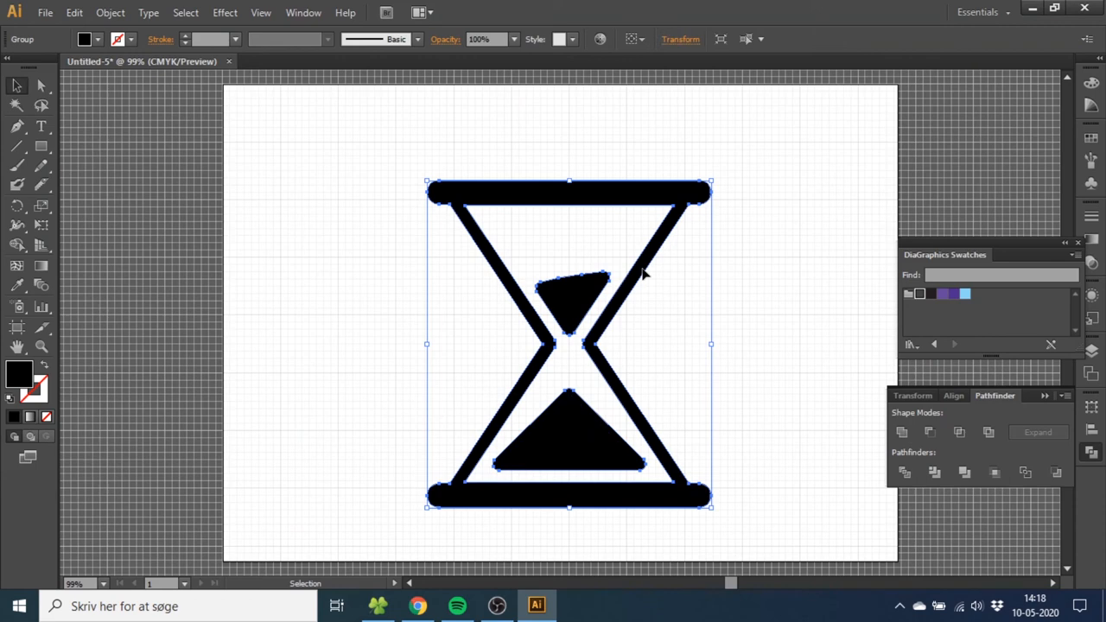
{"action": "mouse_move", "coordinate": [619, 315]}
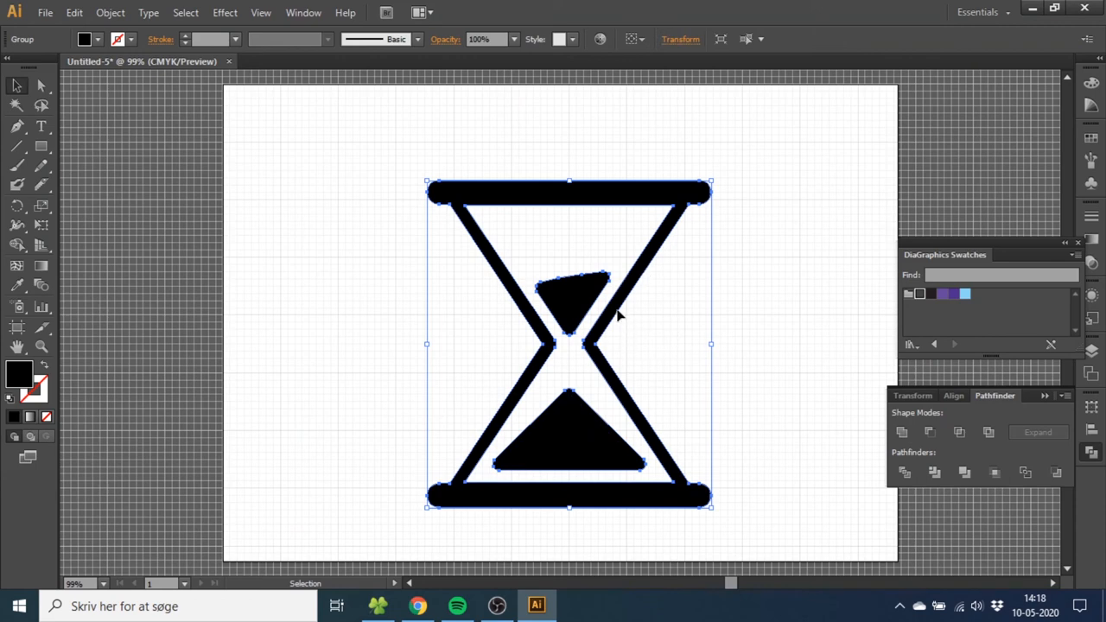
{"action": "right_click", "coordinate": [619, 315]}
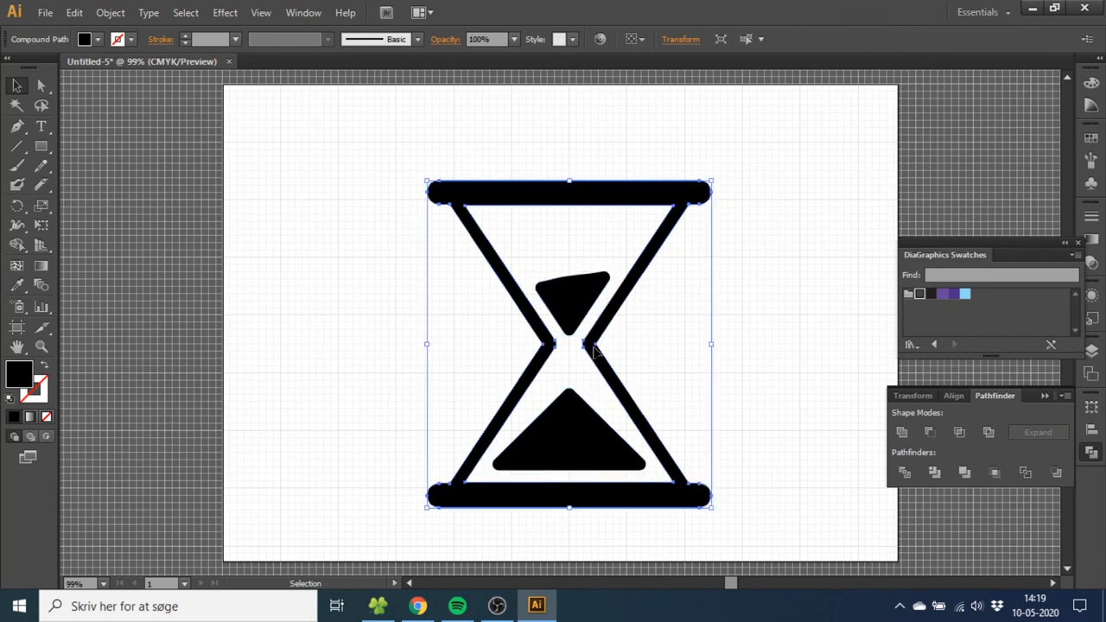
{"action": "mouse_move", "coordinate": [608, 309]}
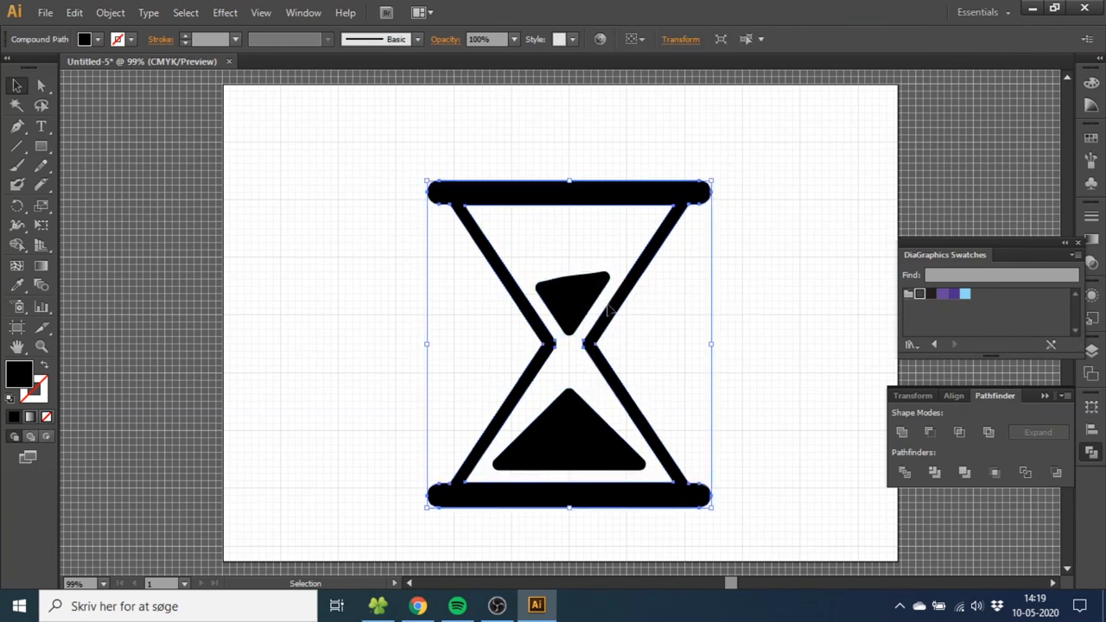
{"action": "left_click", "coordinate": [919, 294]}
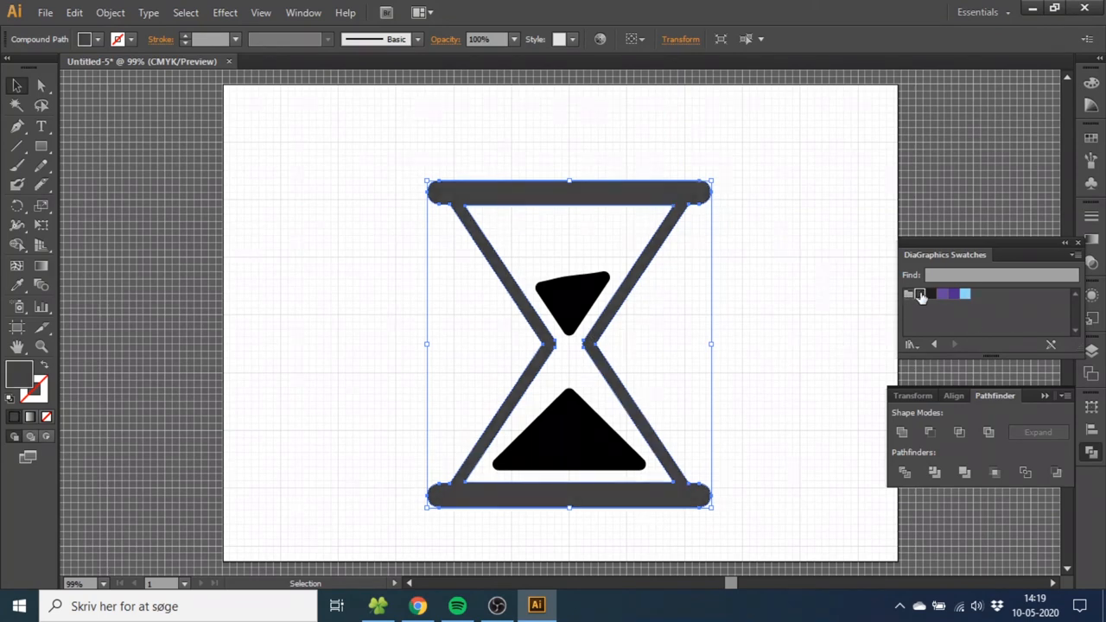